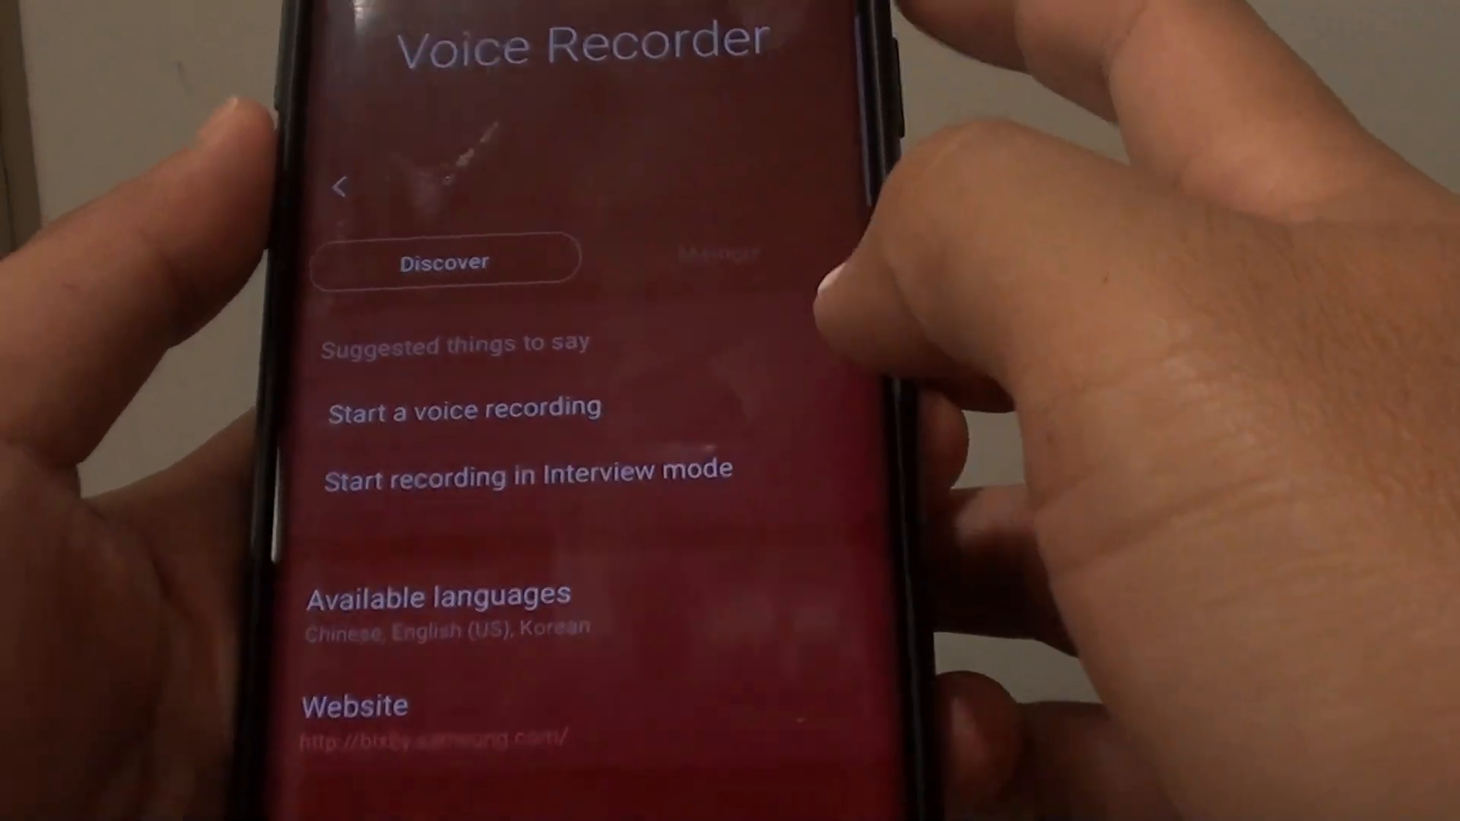
Step: Start a voice recording from Bixby's suggestion and choose Change to store it on the SD card
scroll(down, 3)
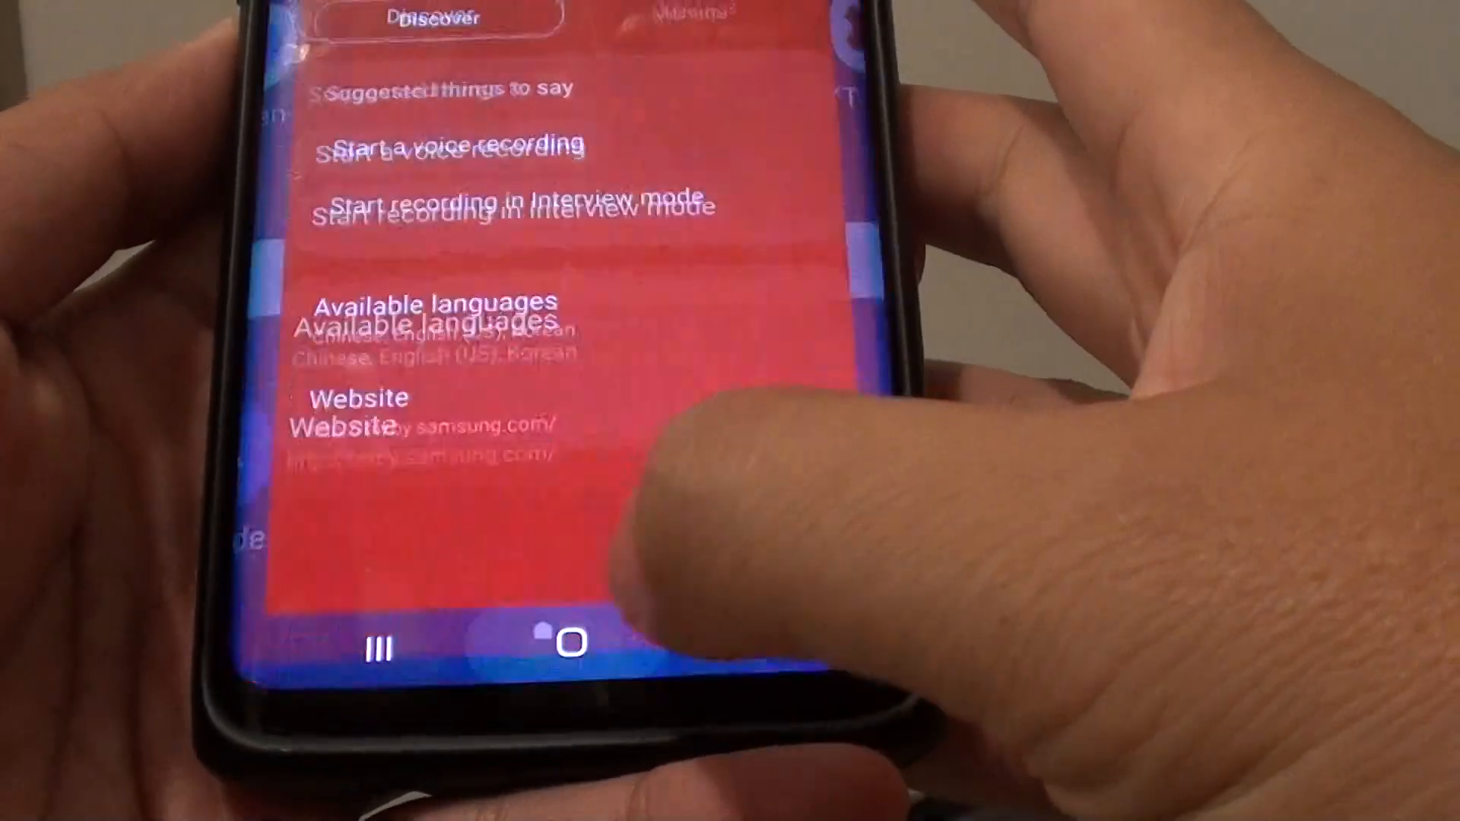
click(570, 642)
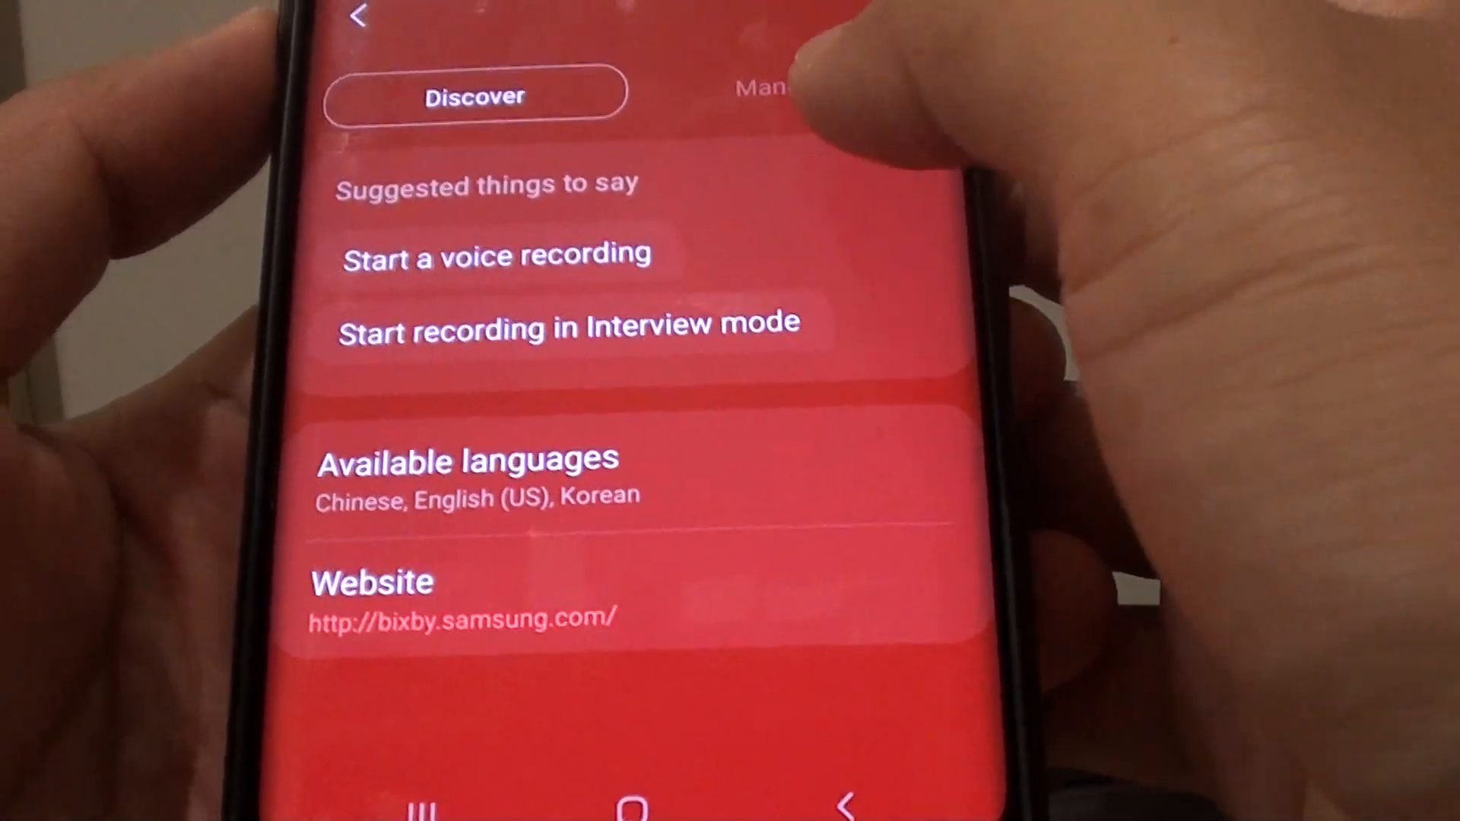
click(763, 93)
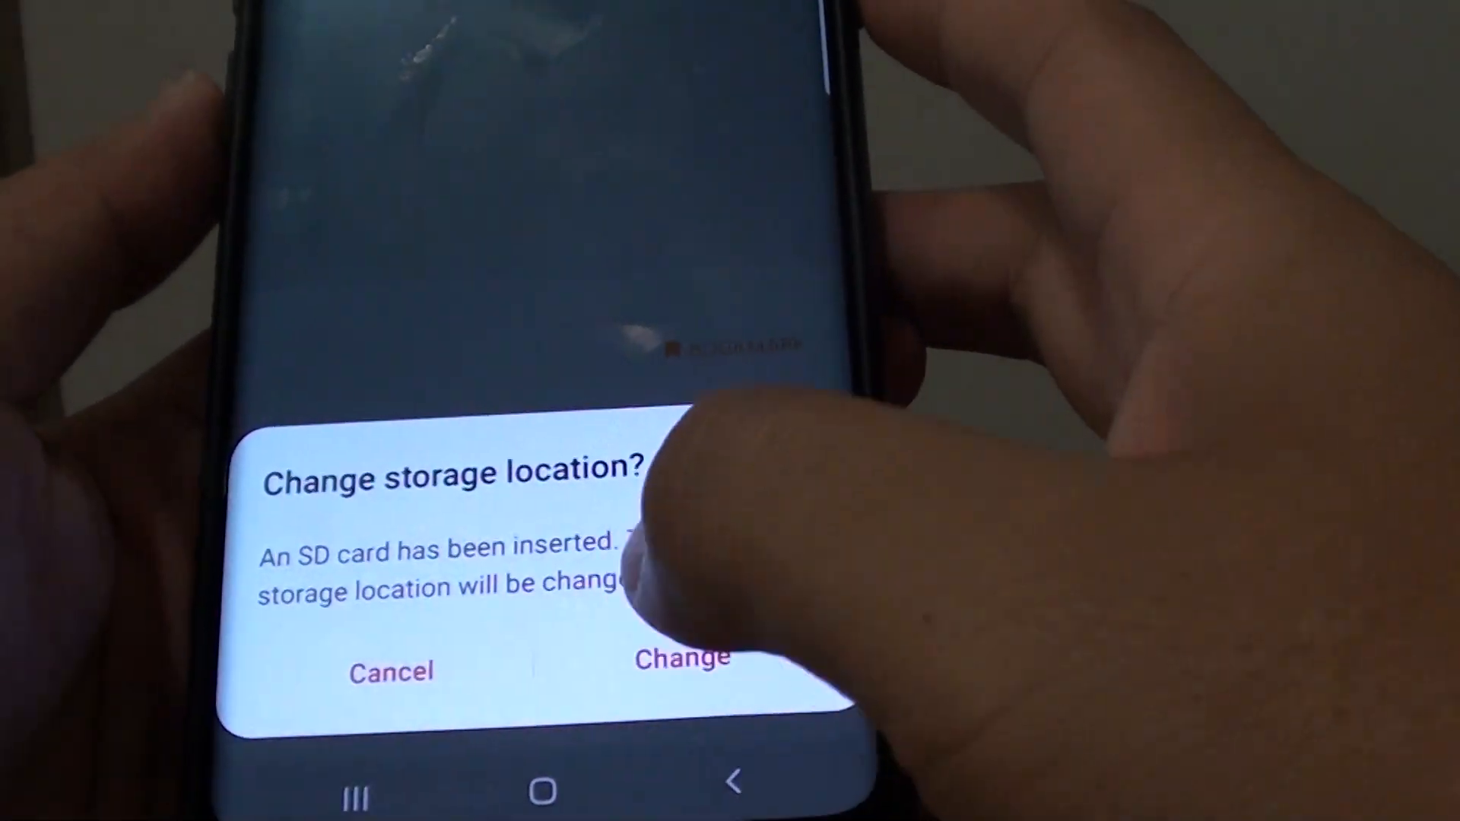
click(683, 659)
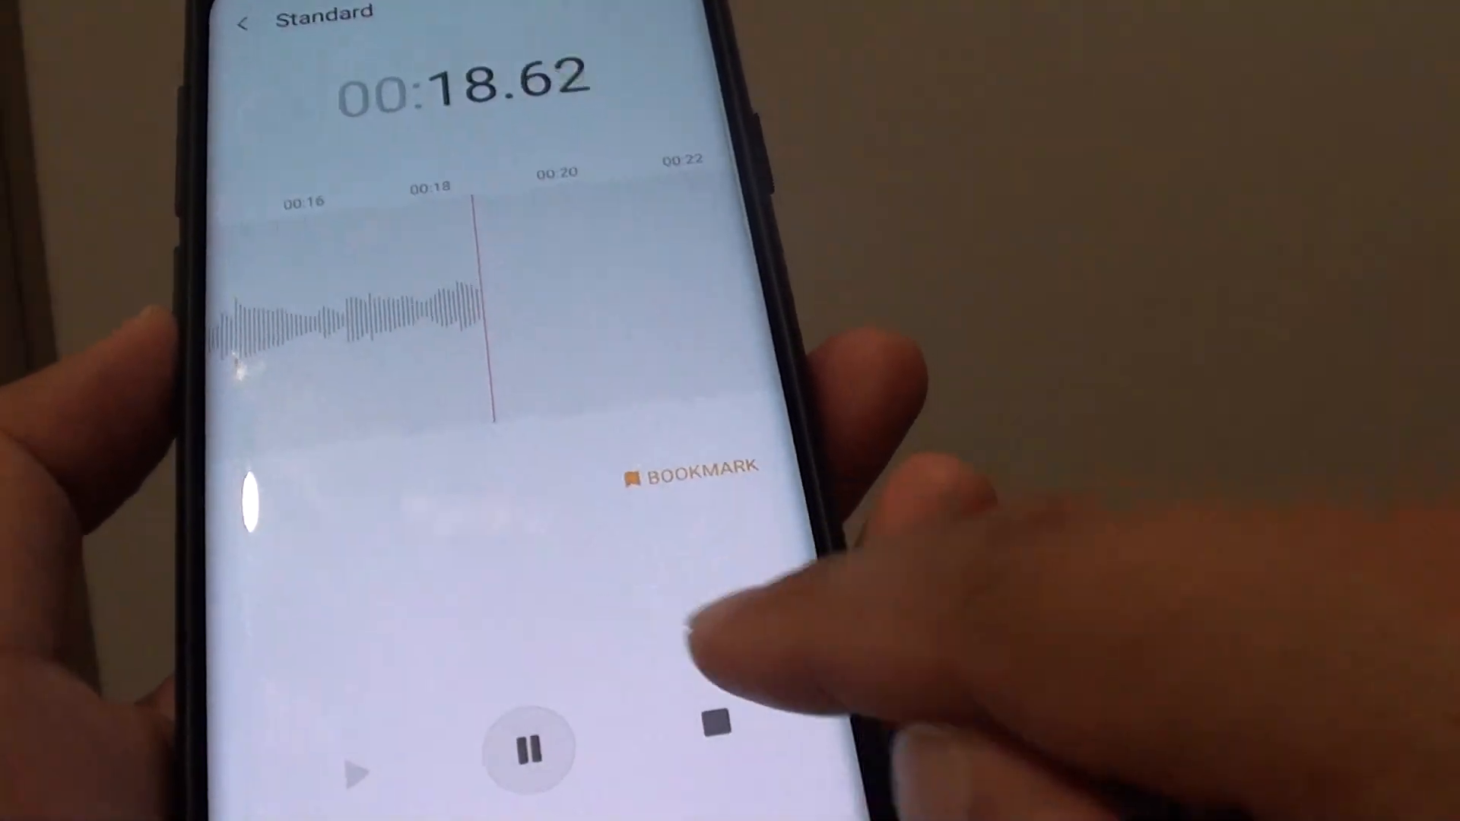
Step: Stop the recording at about 19.6 seconds and cancel the Save dialog proposing 'Voice 006'
click(715, 722)
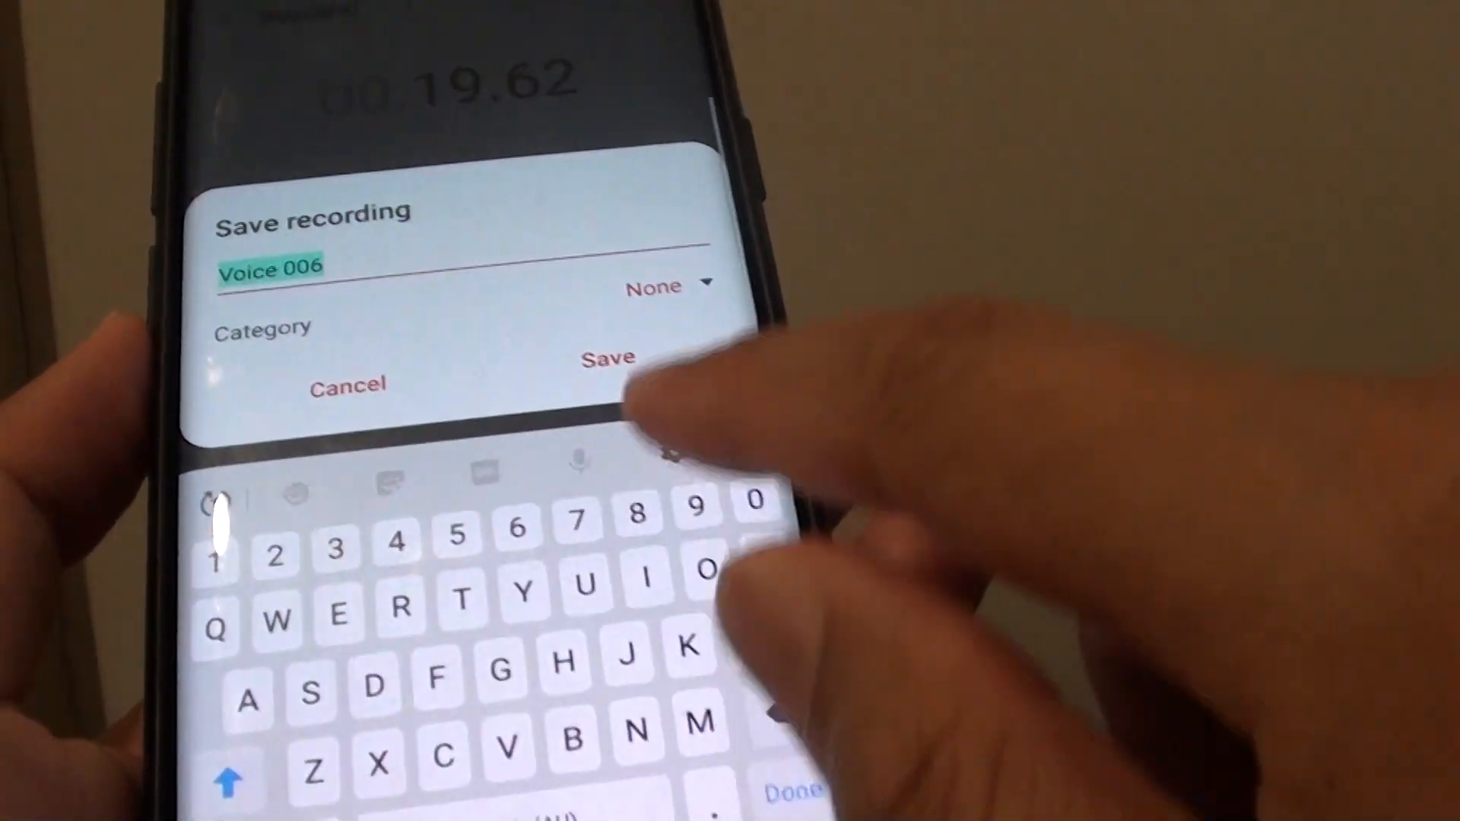
click(608, 357)
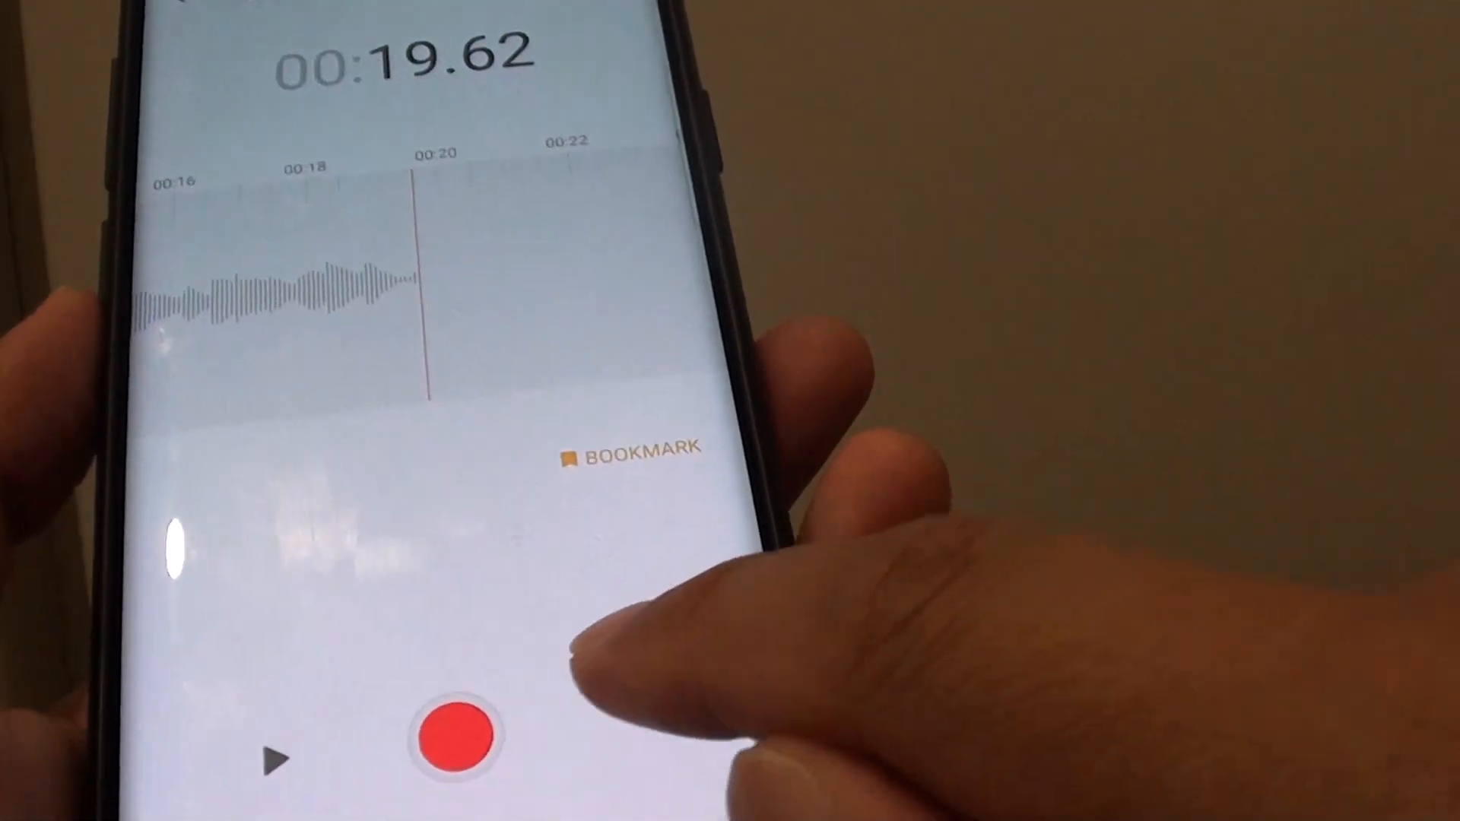
Step: Back out of the recording and discard the unsaved 19.6-second take, resetting to 00:00
click(456, 732)
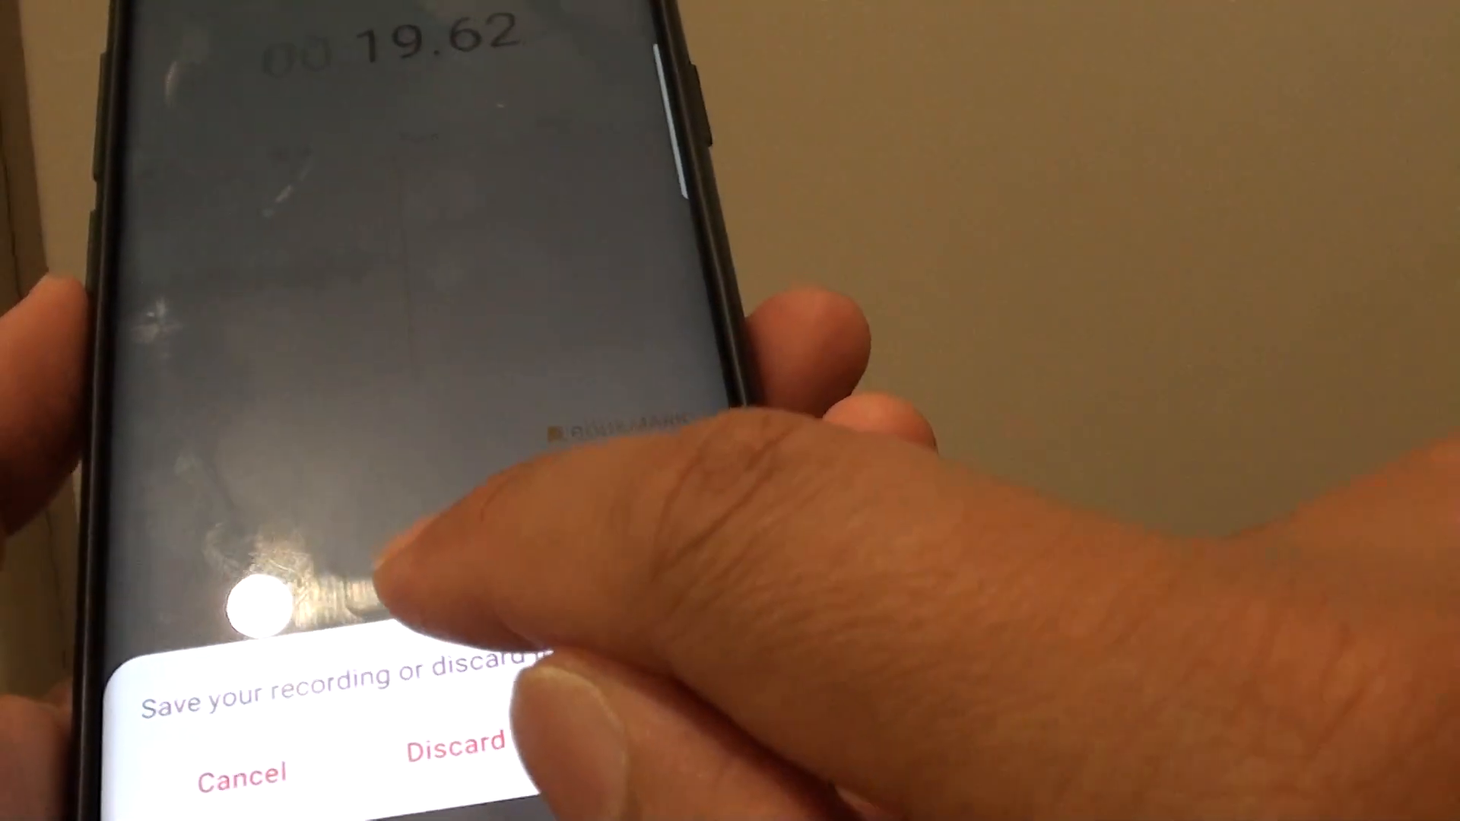
click(454, 746)
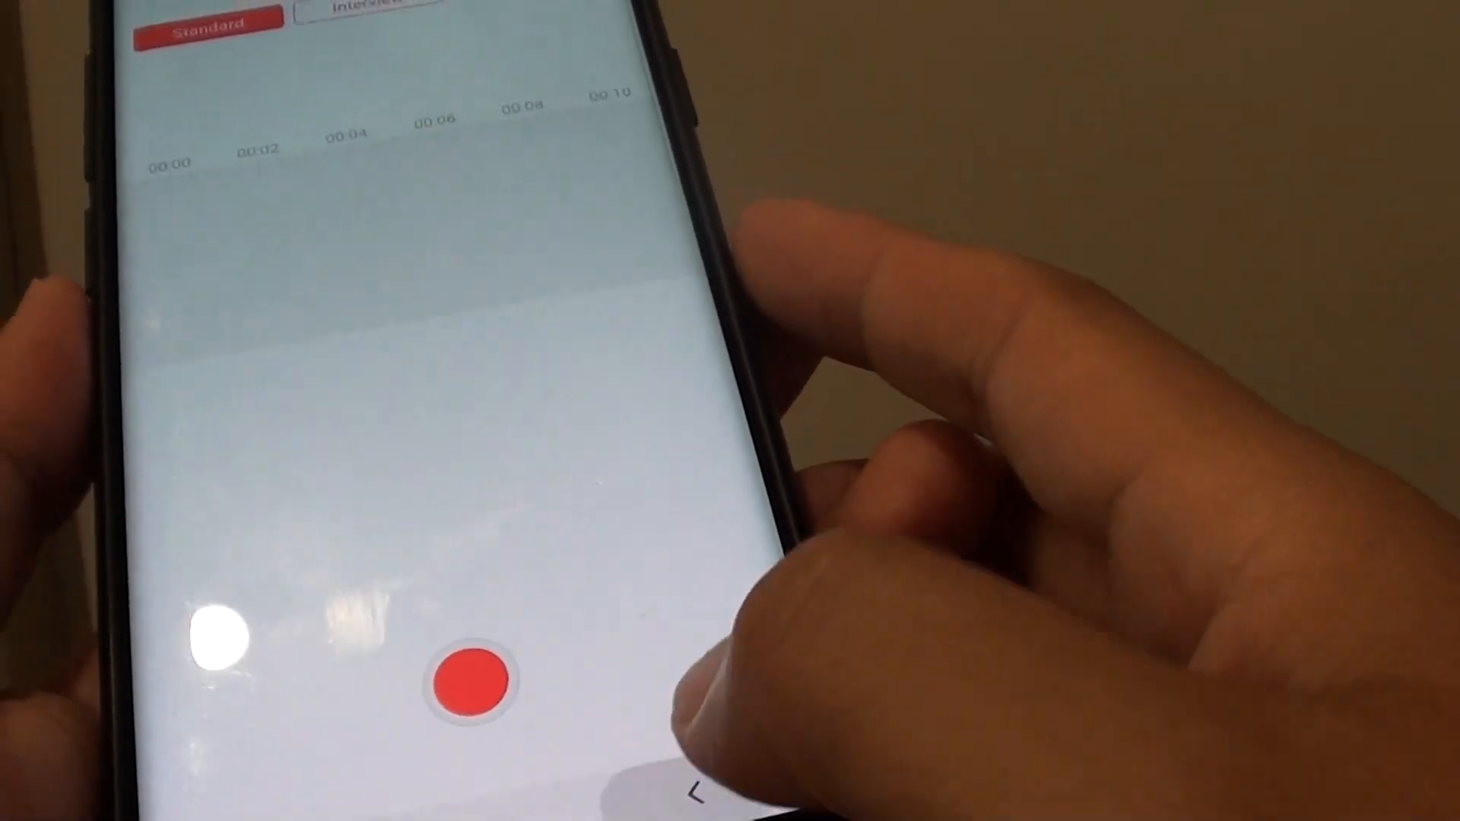